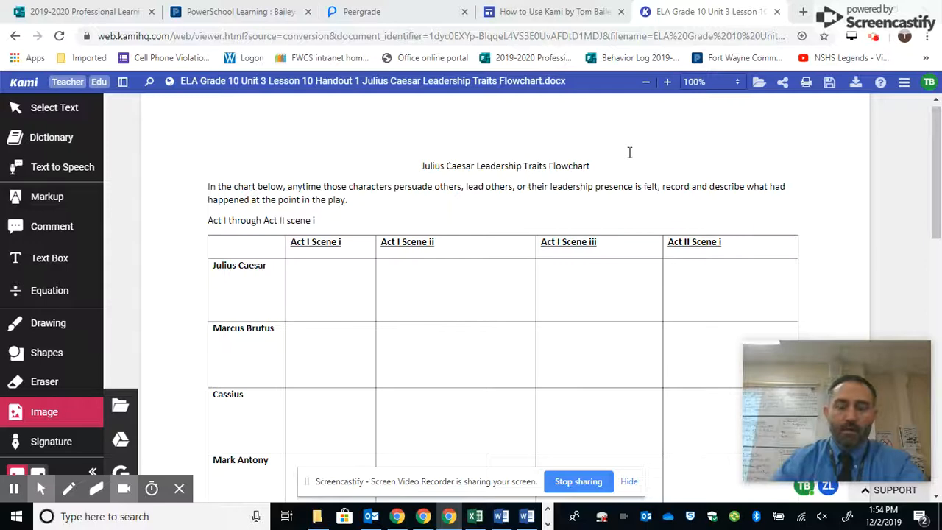
Step: Scroll the flowchart so the character table down to the Octavius Caesar row is visible
{"action": "scroll", "scroll_direction": "down", "scroll_amount": 3}
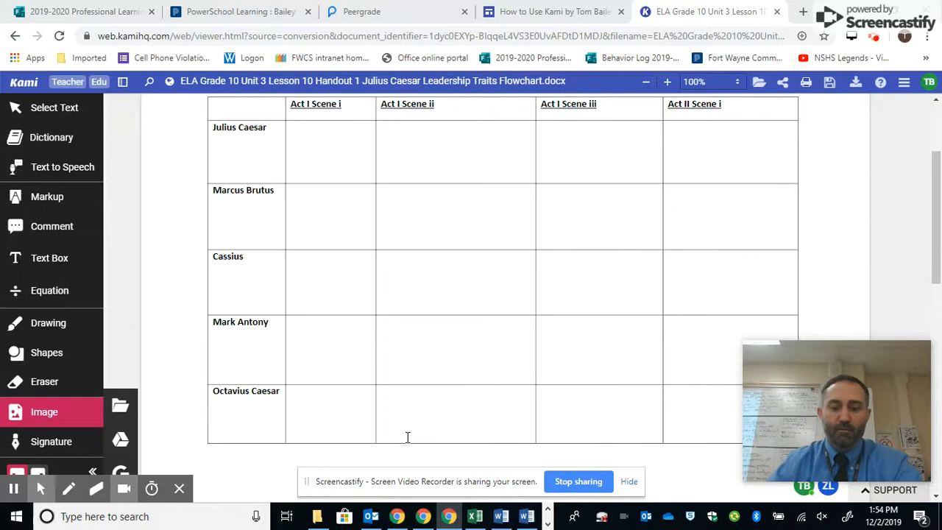
{"action": "mouse_move", "coordinate": [171, 278]}
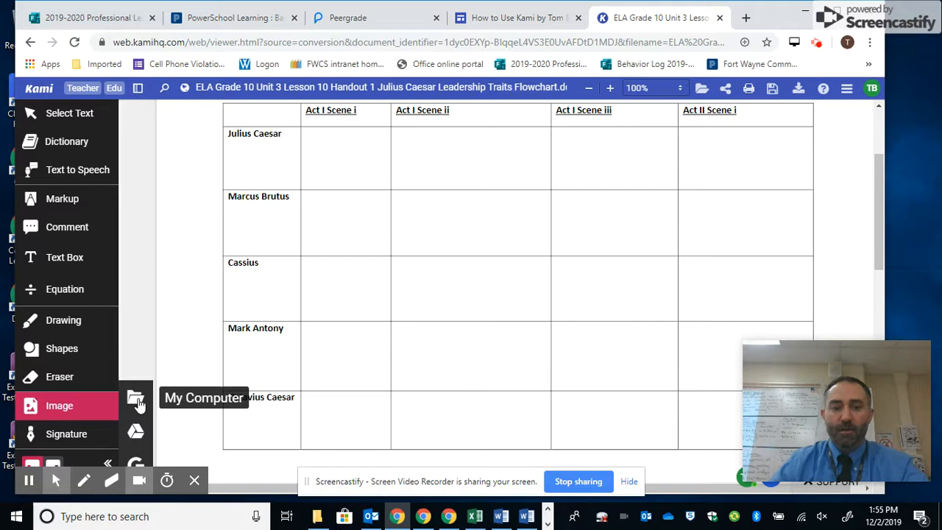
Step: Insert a portrait image from the computer beside the Julius Caesar row
{"action": "left_click", "coordinate": [136, 398]}
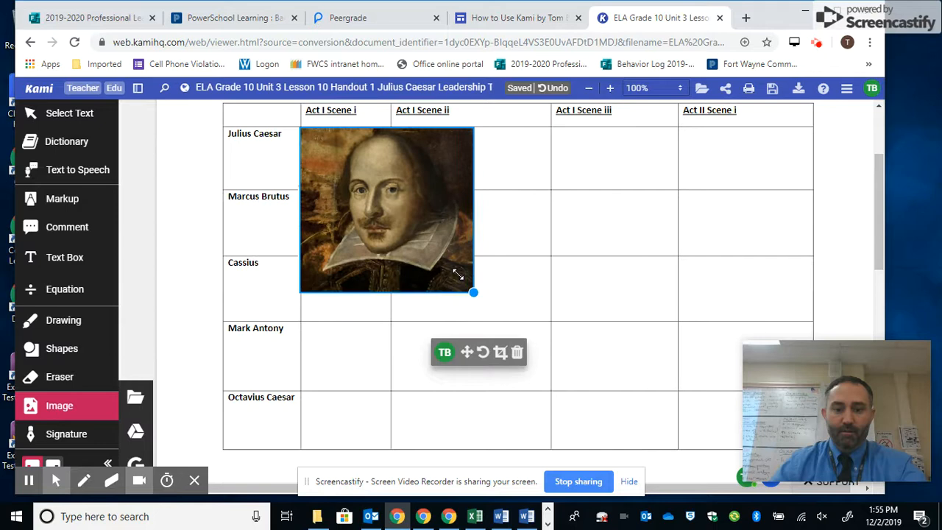
Step: Shrink the portrait to fit the Julius Caesar cell and move it into the Act II Scene i column
{"action": "left_click_drag", "start_coordinate": [474, 292], "coordinate": [385, 203]}
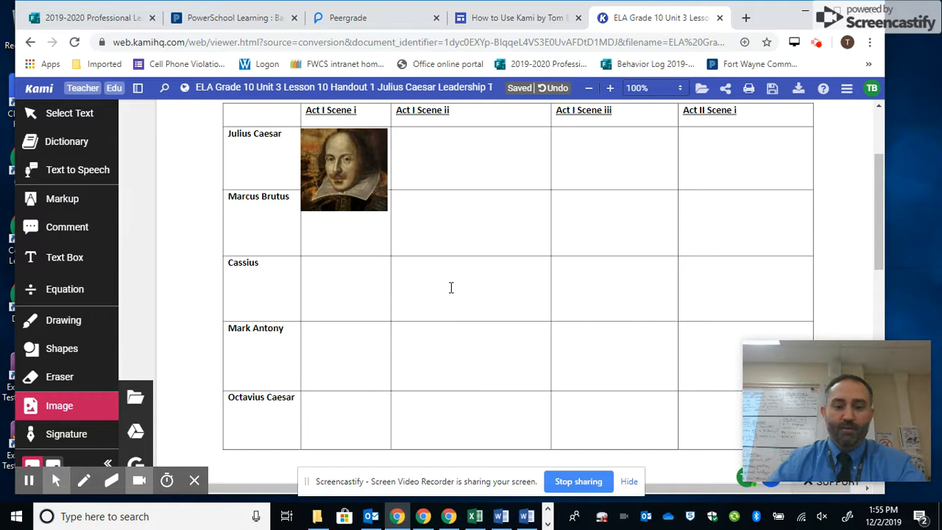
{"action": "left_click_drag", "start_coordinate": [345, 169], "coordinate": [707, 192]}
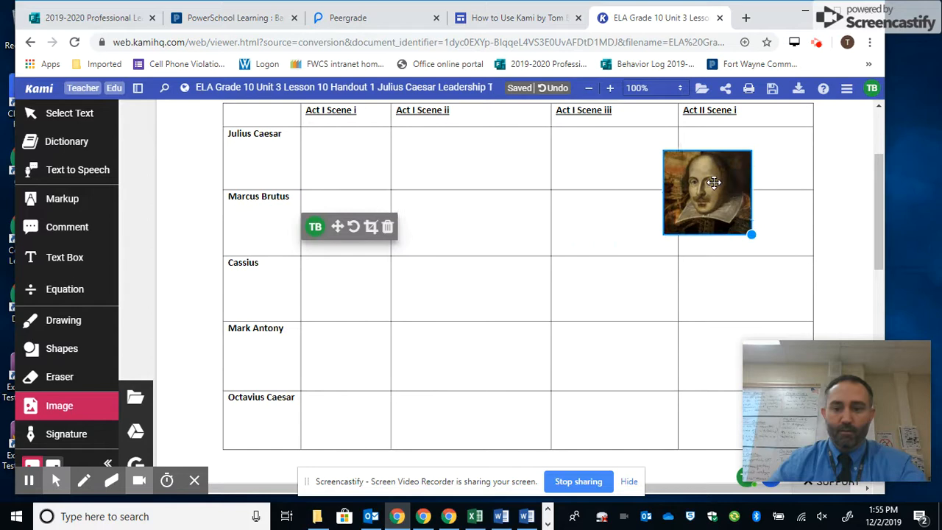
{"action": "left_click_drag", "start_coordinate": [706, 191], "coordinate": [725, 169]}
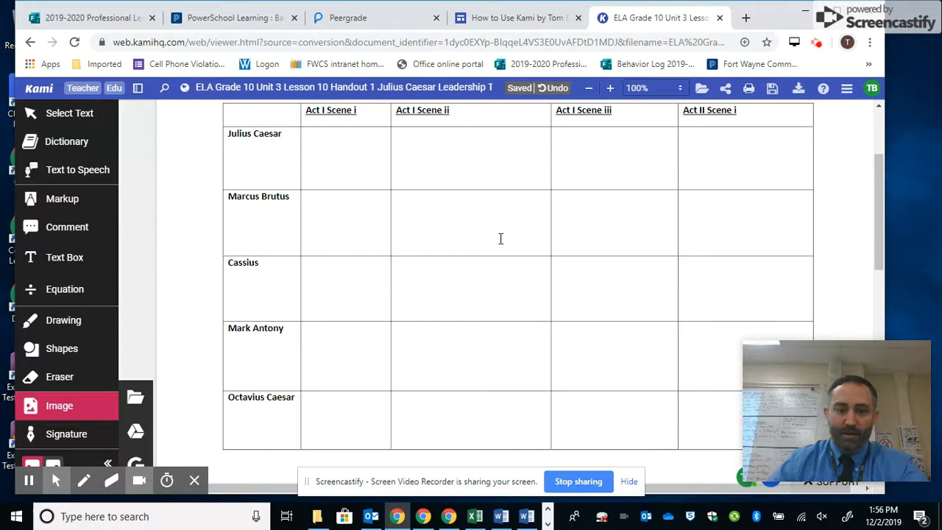
Step: Choose the Roman crowd scene painting from Google Drive and confirm the selection
{"action": "left_click", "coordinate": [135, 398]}
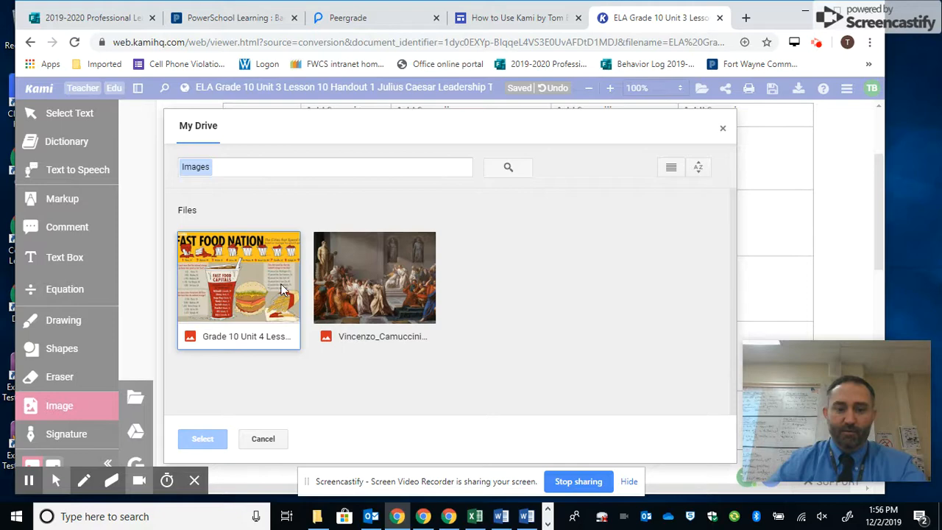
{"action": "left_click", "coordinate": [374, 276]}
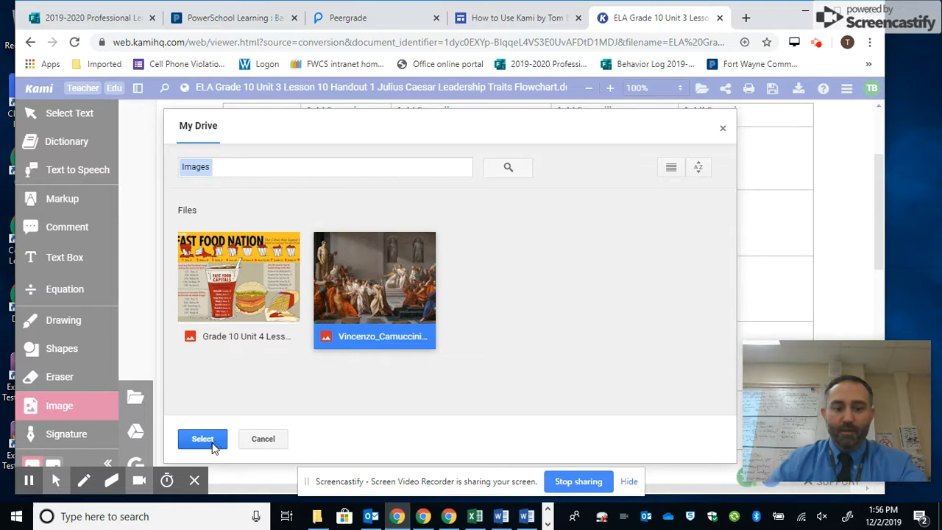
{"action": "left_click", "coordinate": [203, 439]}
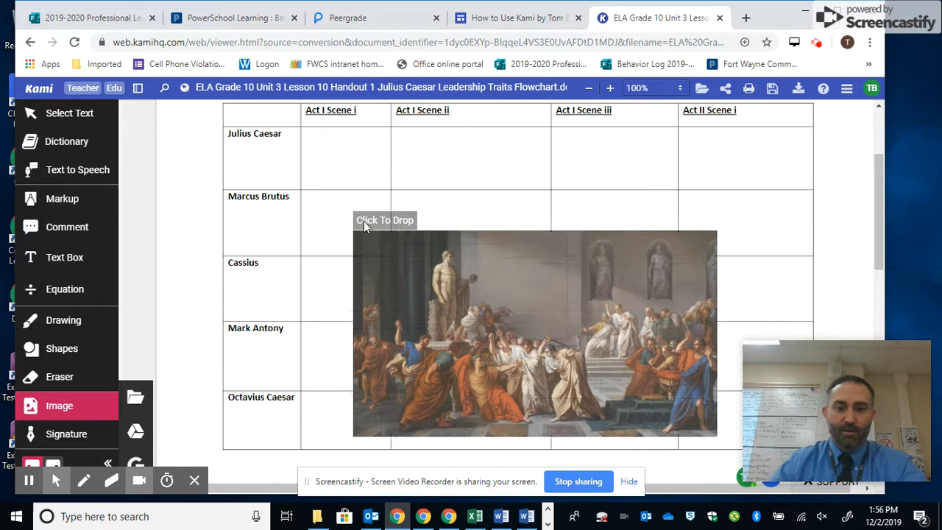
Step: Drop the Drive painting onto the table, then delete it again
{"action": "left_click", "coordinate": [385, 221]}
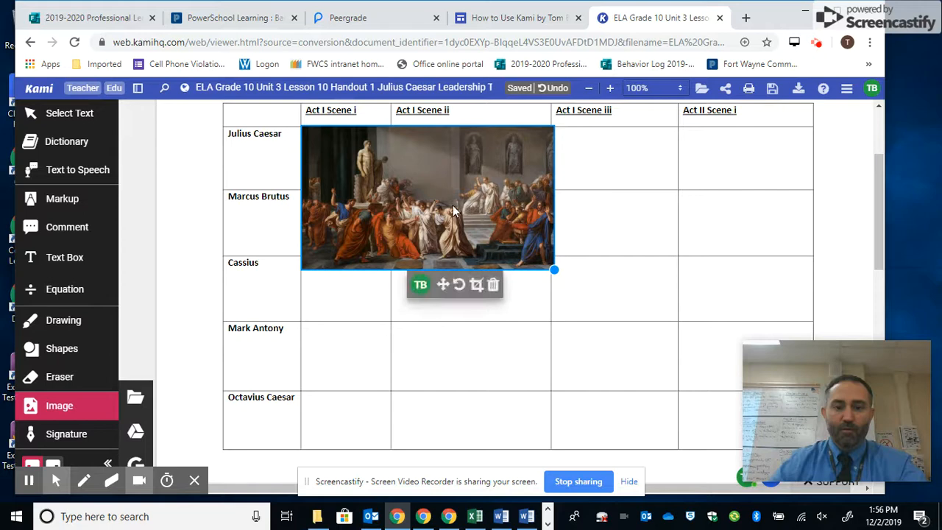
{"action": "left_click", "coordinate": [492, 285]}
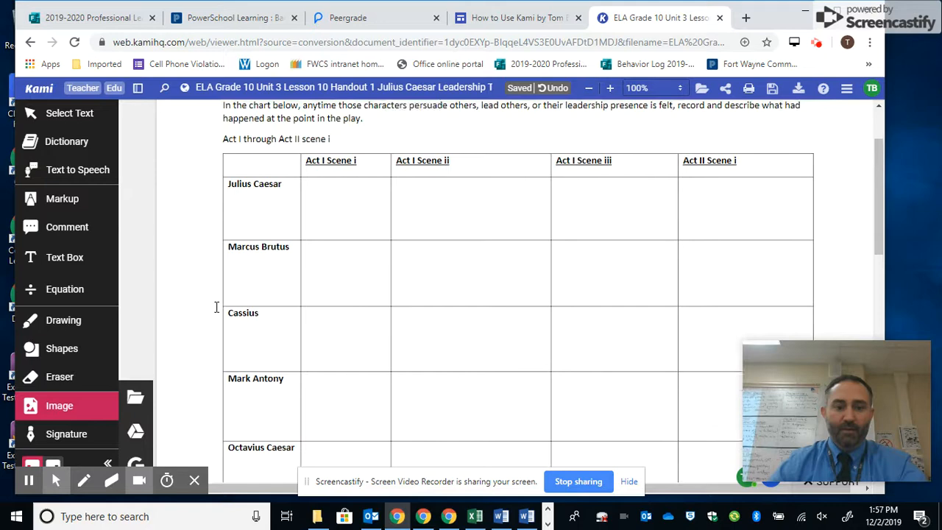
Step: Search Google Images for Julius Caesar and choose the bust with the red background
{"action": "scroll", "scroll_direction": "down", "scroll_amount": 3}
{"action": "type", "text": "Julius"}
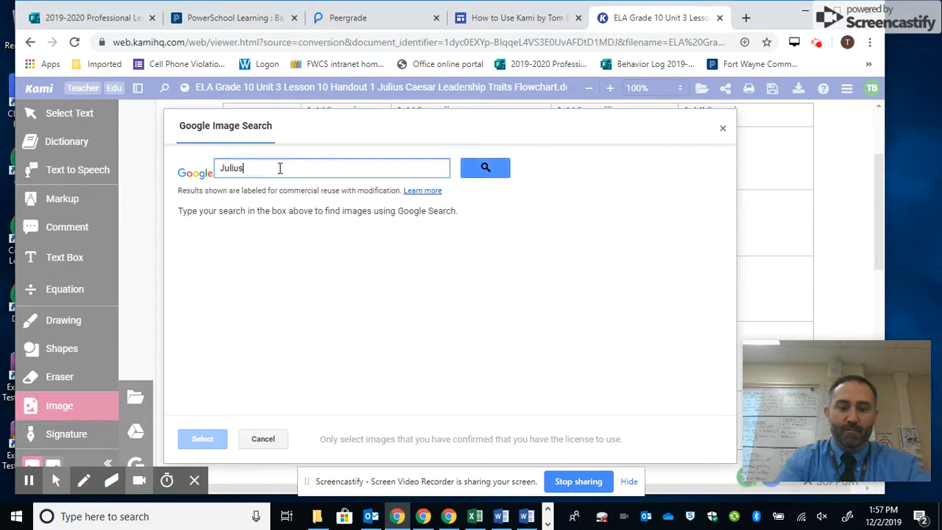
{"action": "left_click", "coordinate": [486, 167]}
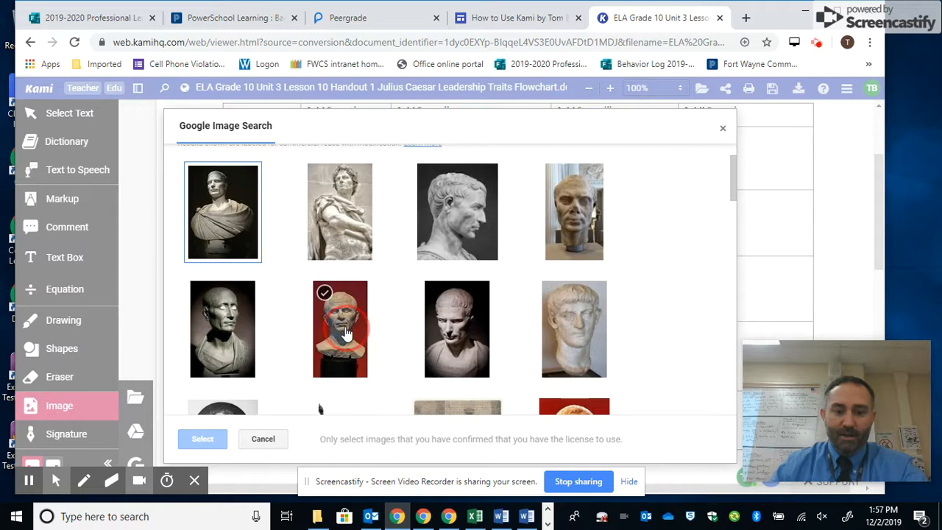
{"action": "left_click", "coordinate": [203, 438]}
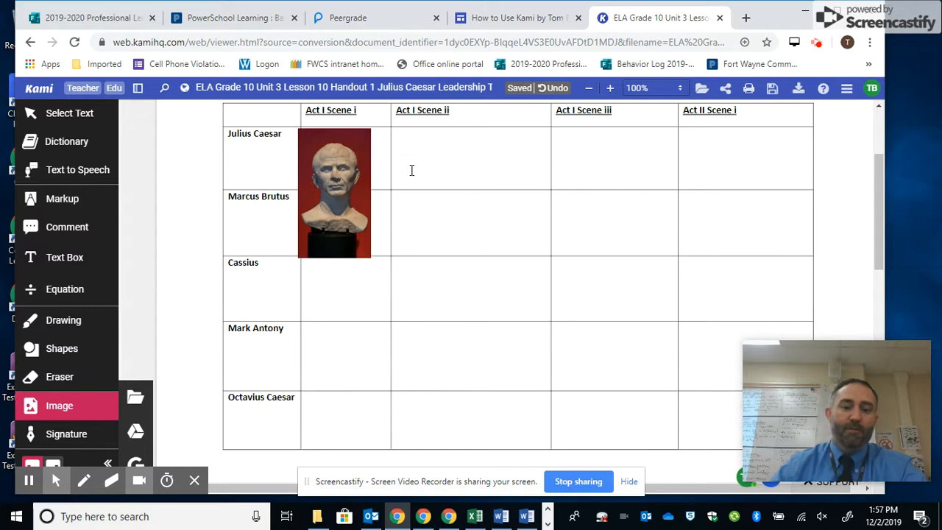
Step: Select the Caesar bust and move it into the Act I Scene ii column
{"action": "left_click", "coordinate": [336, 191]}
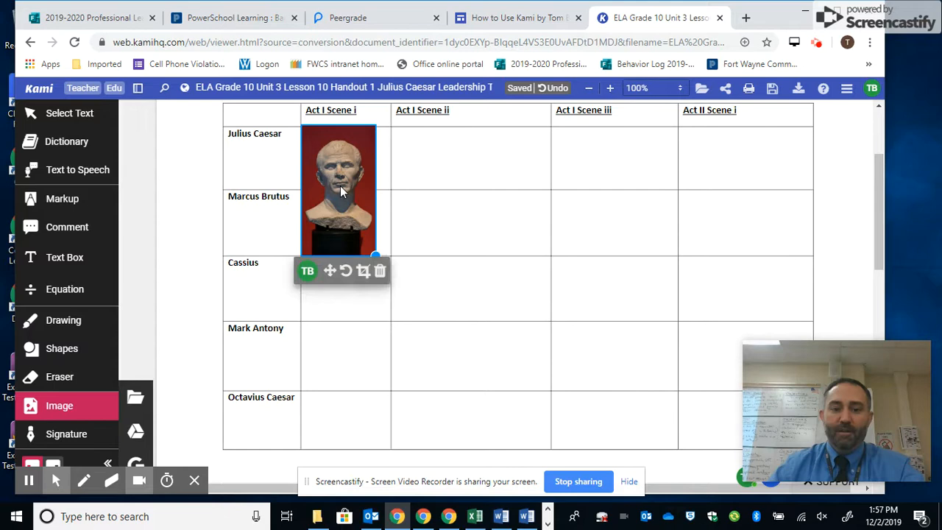
{"action": "mouse_move", "coordinate": [346, 271]}
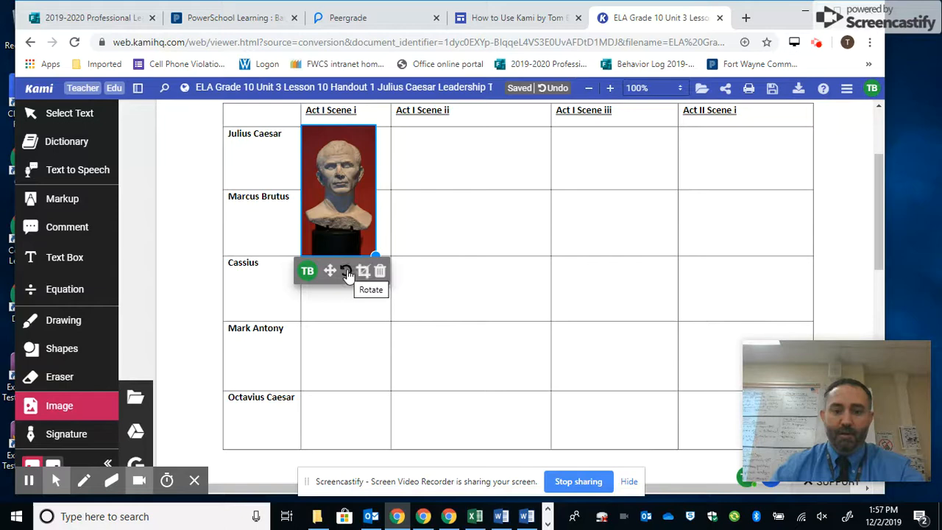
{"action": "left_click_drag", "start_coordinate": [338, 191], "coordinate": [427, 191]}
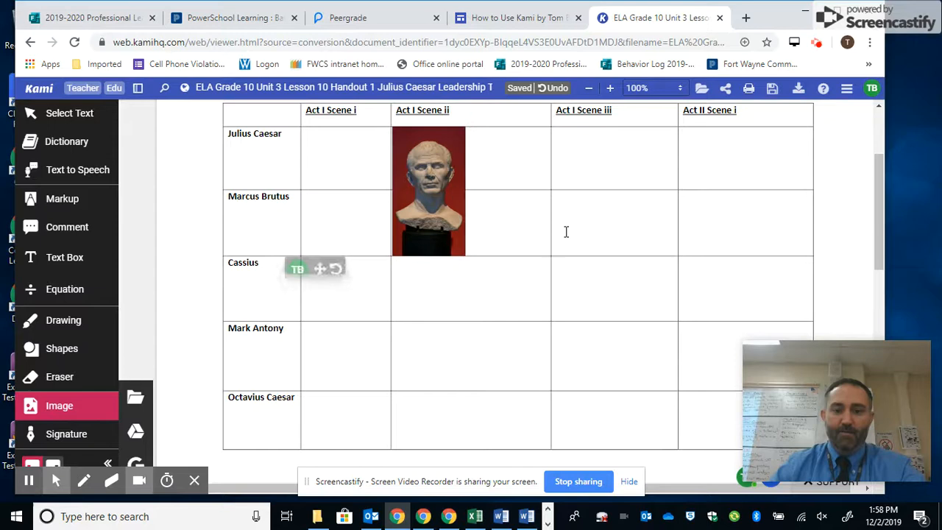